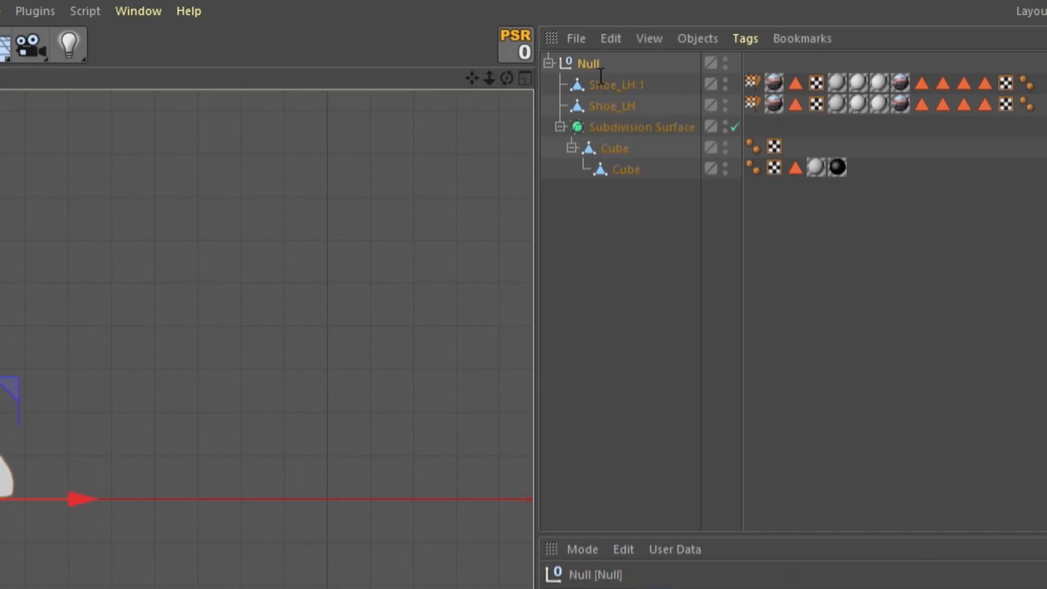
Rename the null to 'Character' and export the scene as FBX with default export settings.
type("Character")
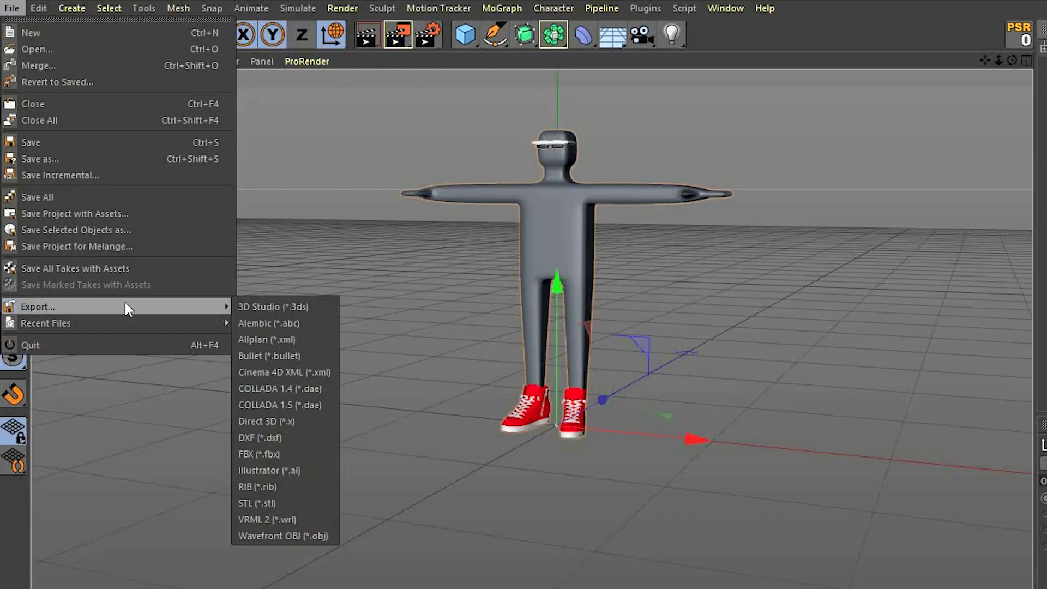
mouse_move(301, 458)
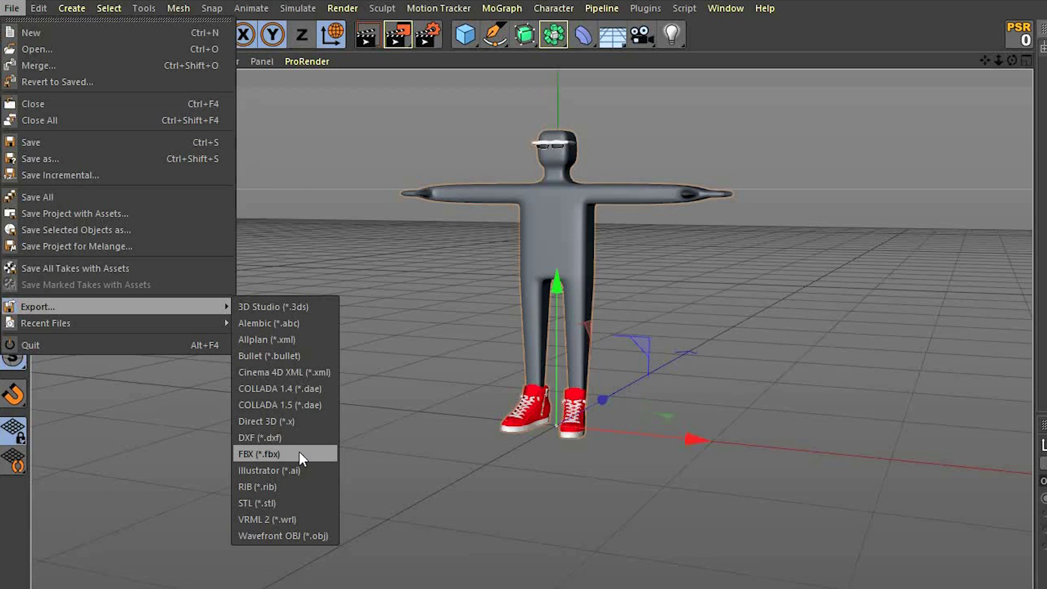
left_click(268, 453)
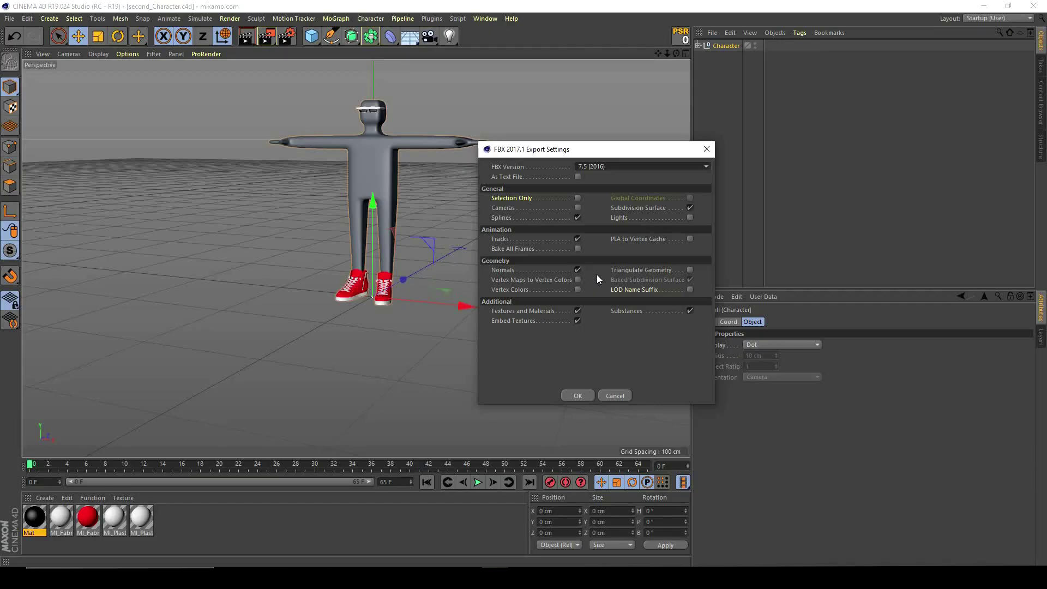
mouse_move(637, 290)
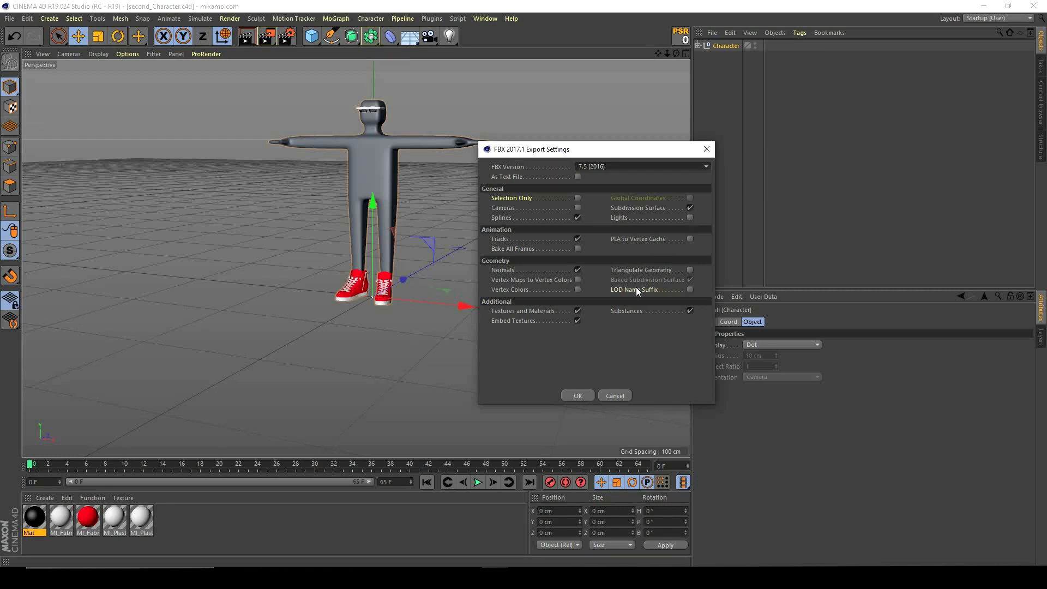
left_click(579, 396)
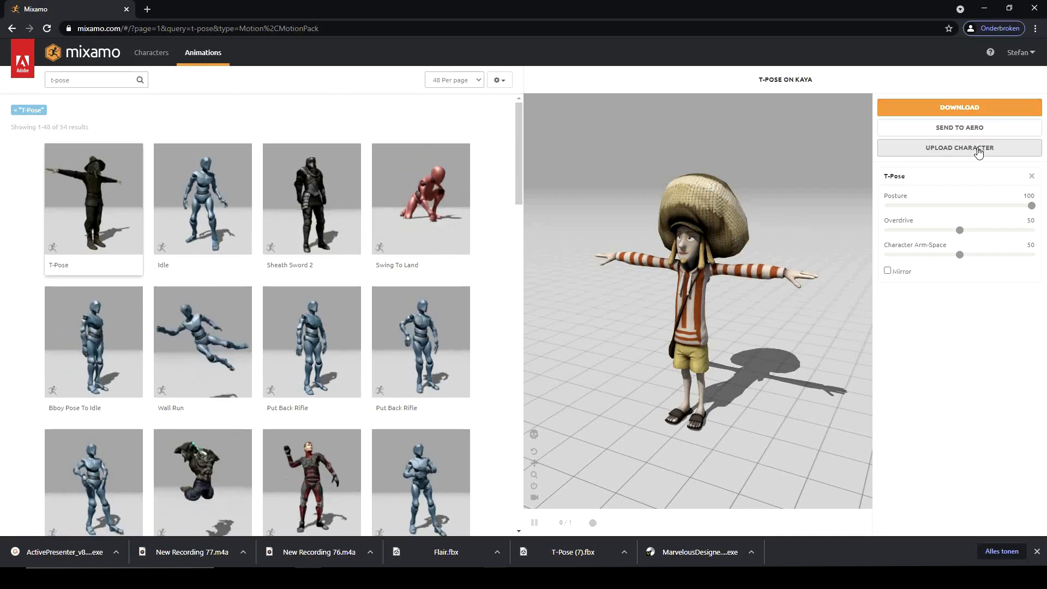
Upload the FBX character to Mixamo, confirm auto-rigger markers and check the Skeleton LOD choice.
left_click(960, 148)
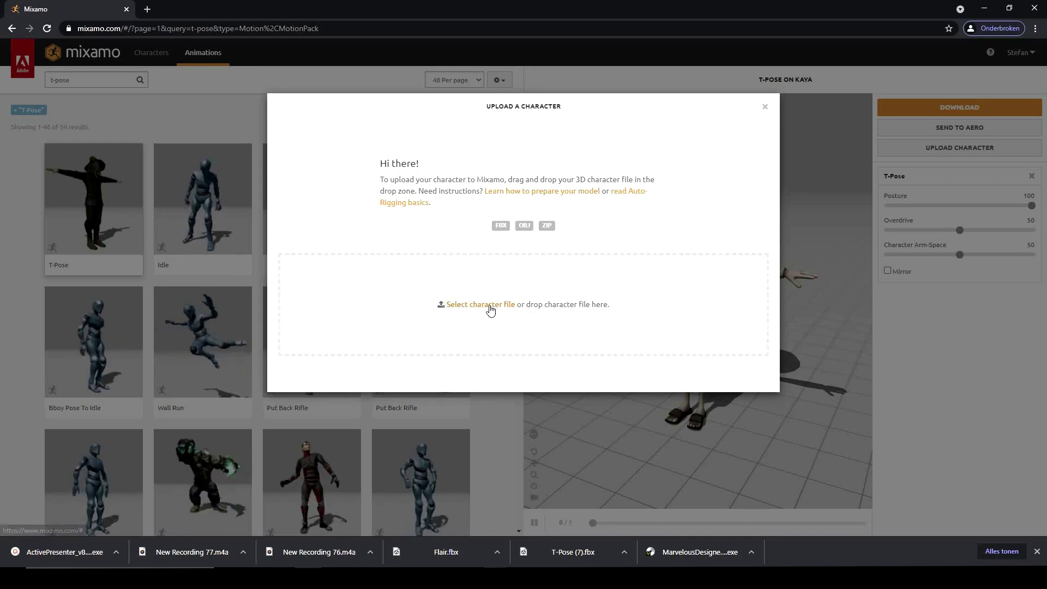
left_click(480, 305)
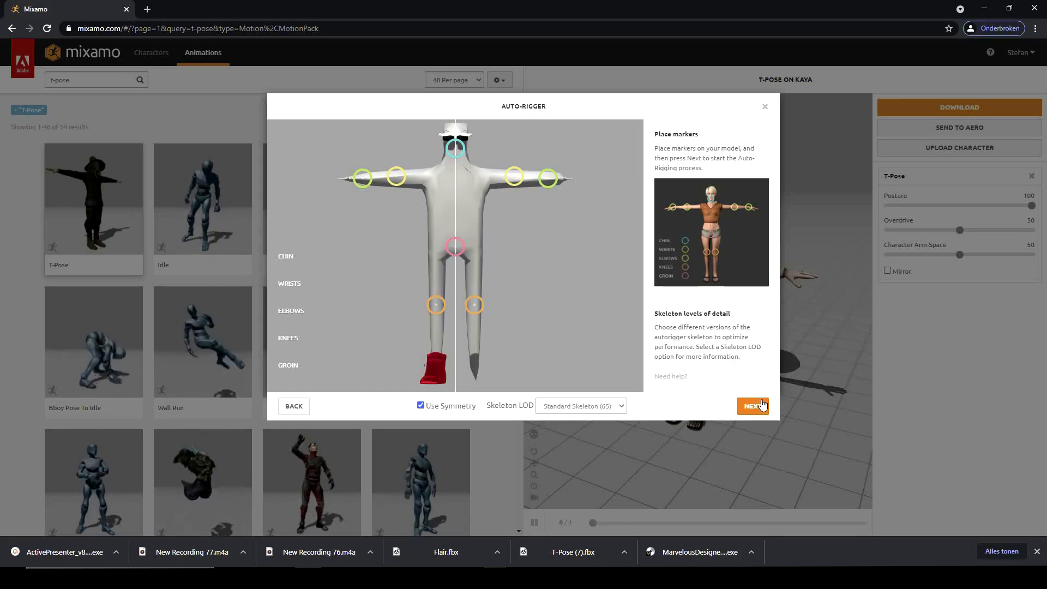
left_click(581, 406)
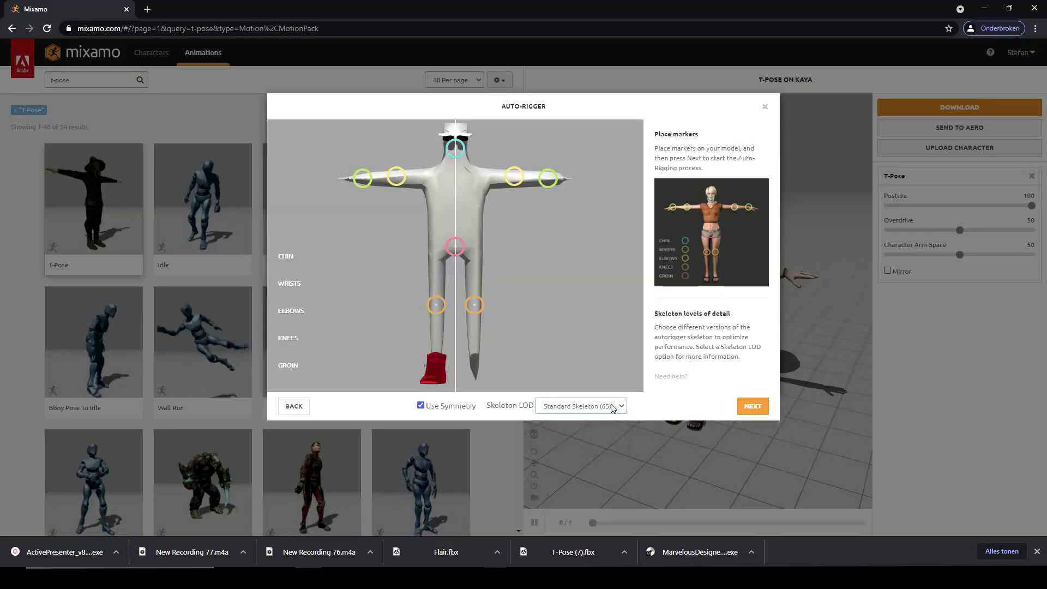
left_click(753, 406)
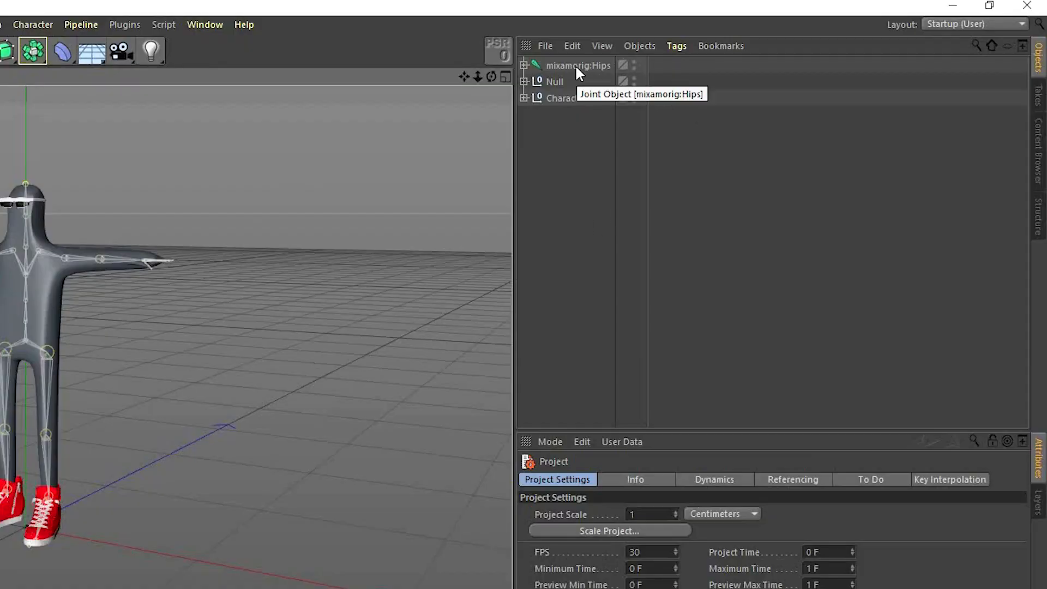
Select mixamorig:Hips, open its motion clip in the Timeline, remove the duplicate rig and scrub the animation.
left_click(244, 24)
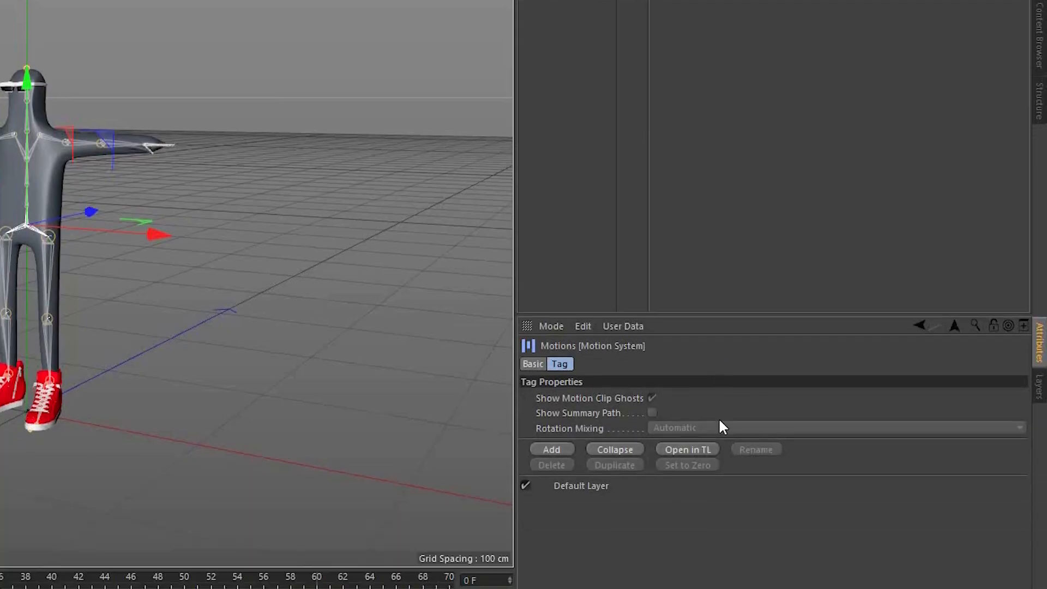
left_click(688, 449)
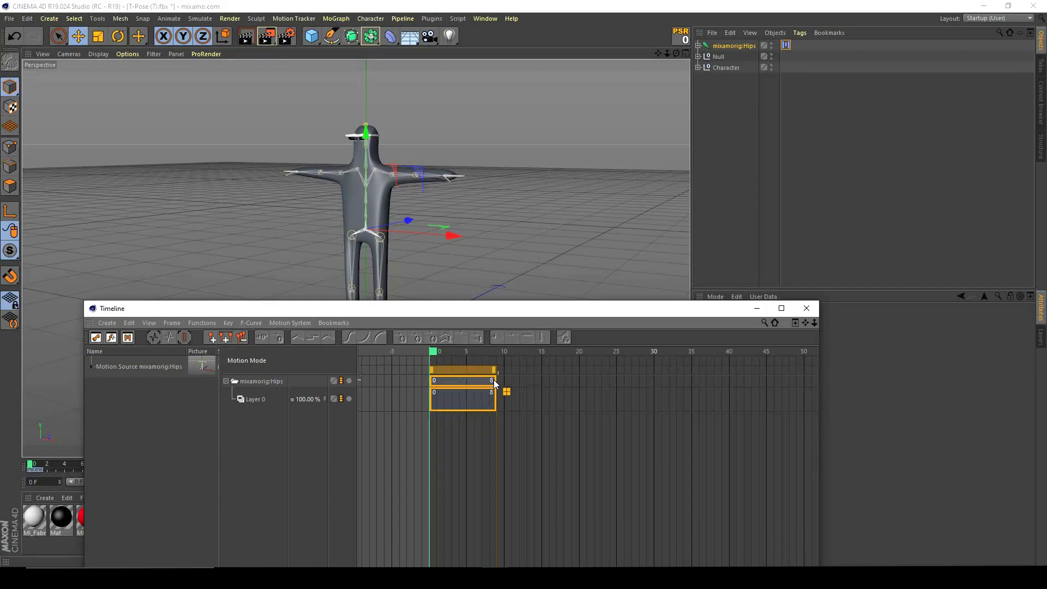
left_click(8, 20)
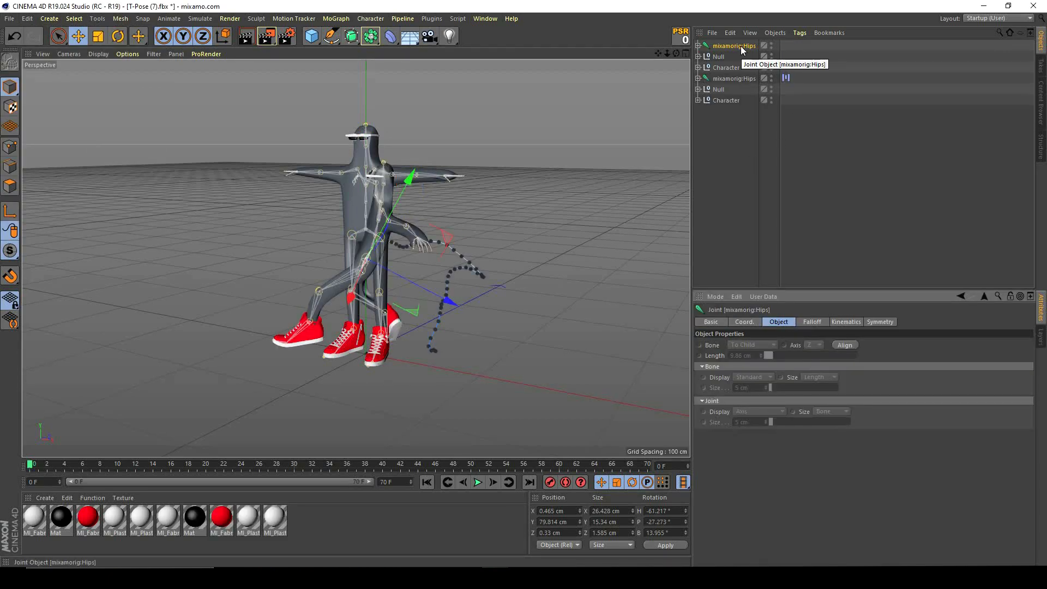
left_click(169, 18)
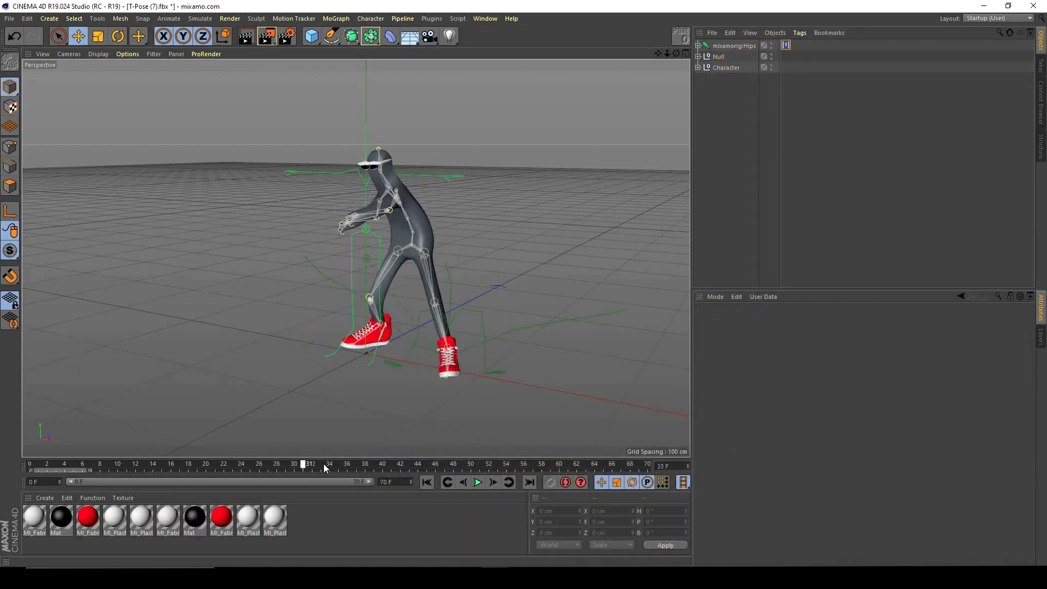
left_click(8, 17)
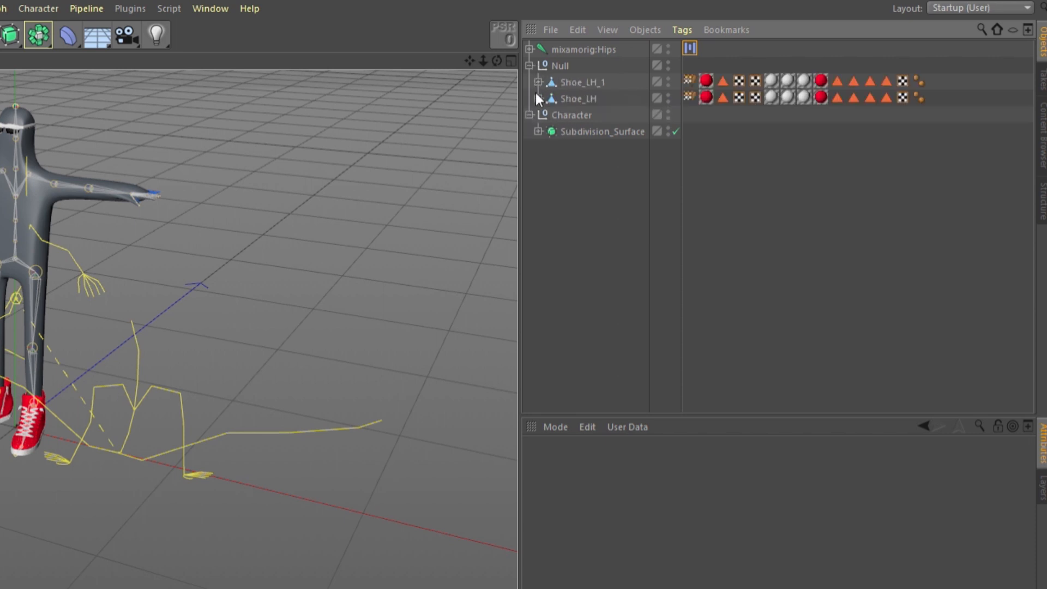
Expand the hierarchy to reveal the shoes and the Character group's mesh.
left_click(558, 65)
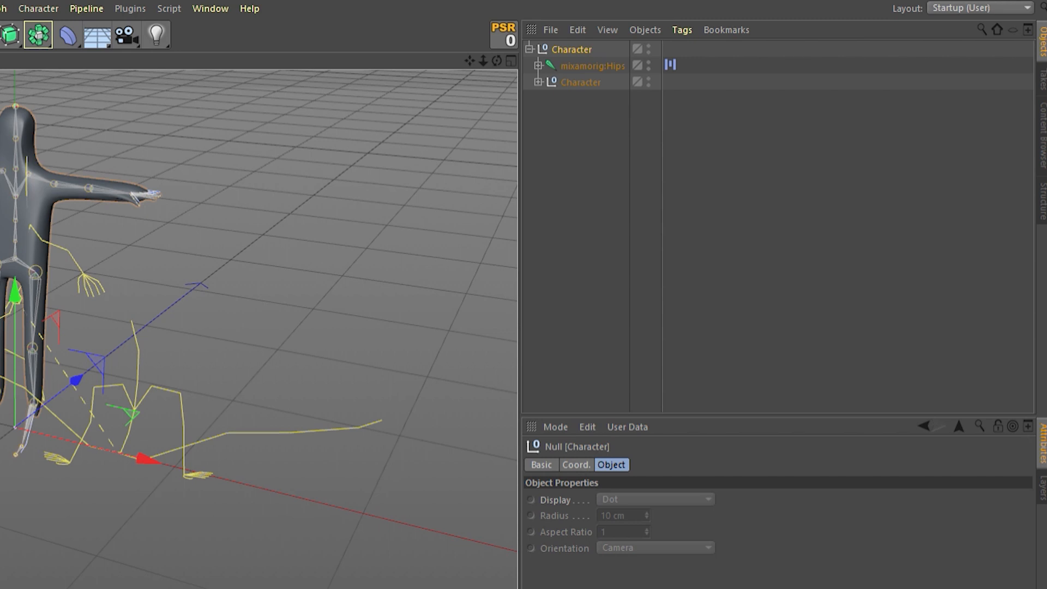
left_click(541, 83)
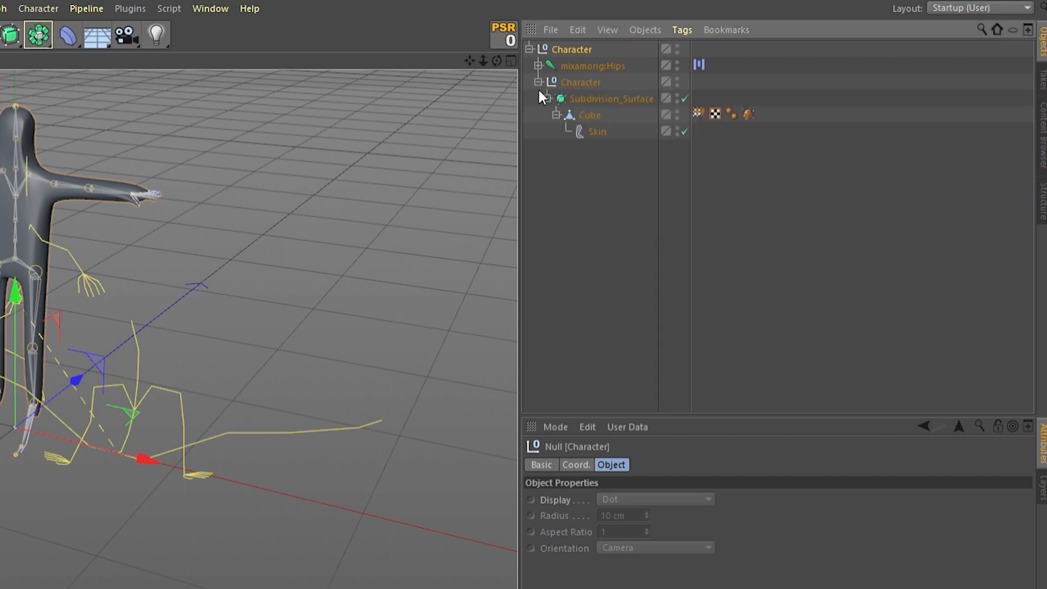
left_click(613, 98)
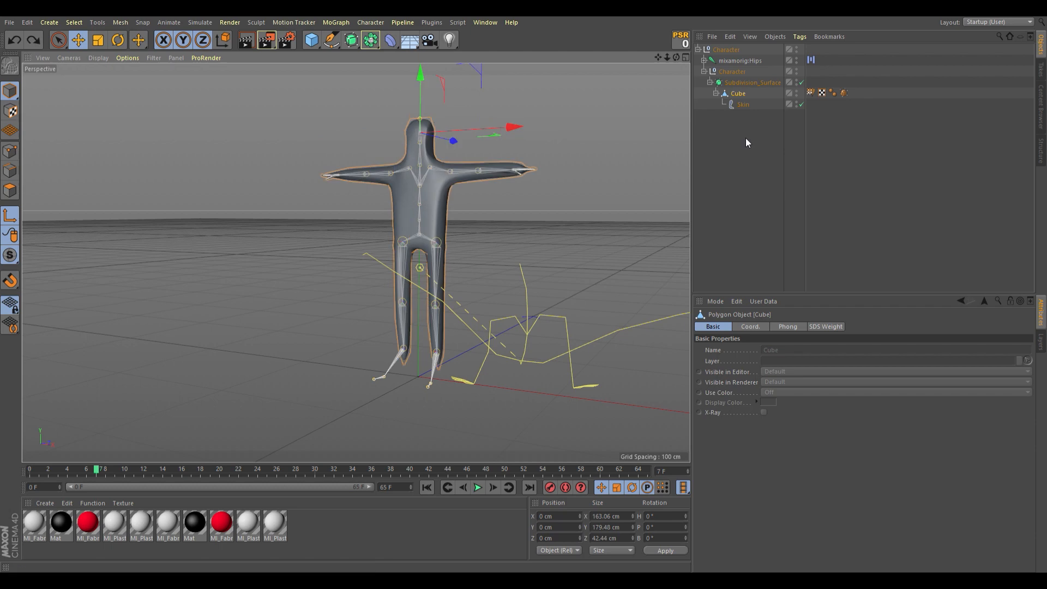
Export the rigged T-pose character as FBX for Marvelous Designer.
left_click(753, 83)
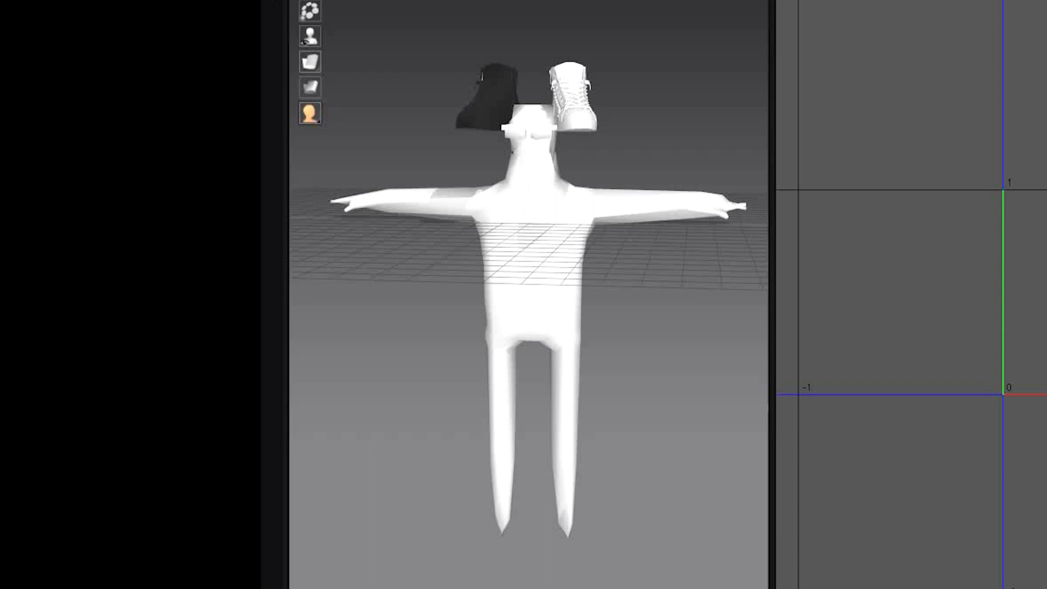
left_click(12, 10)
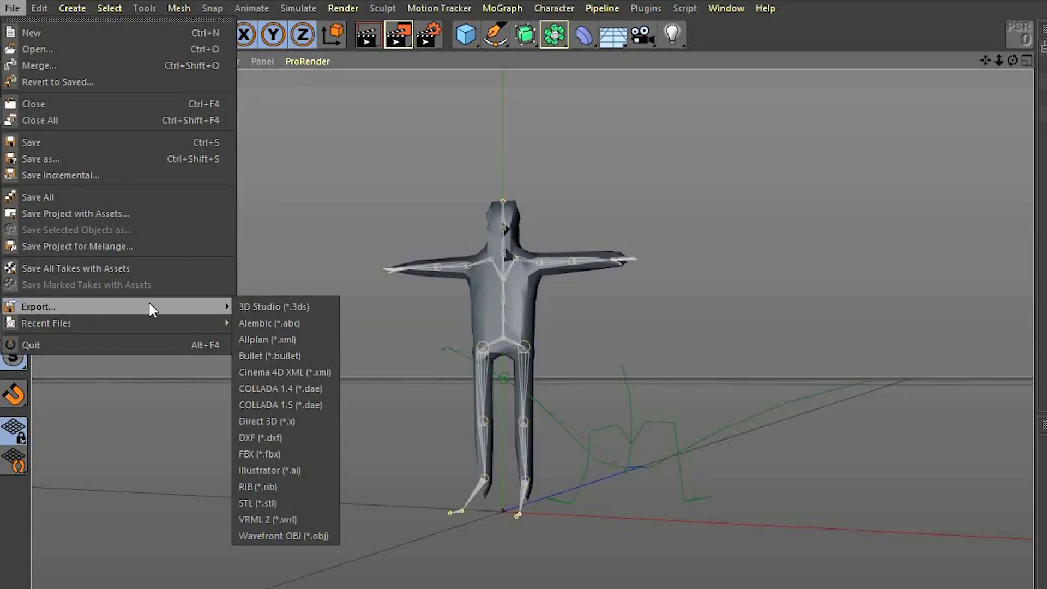
left_click(269, 323)
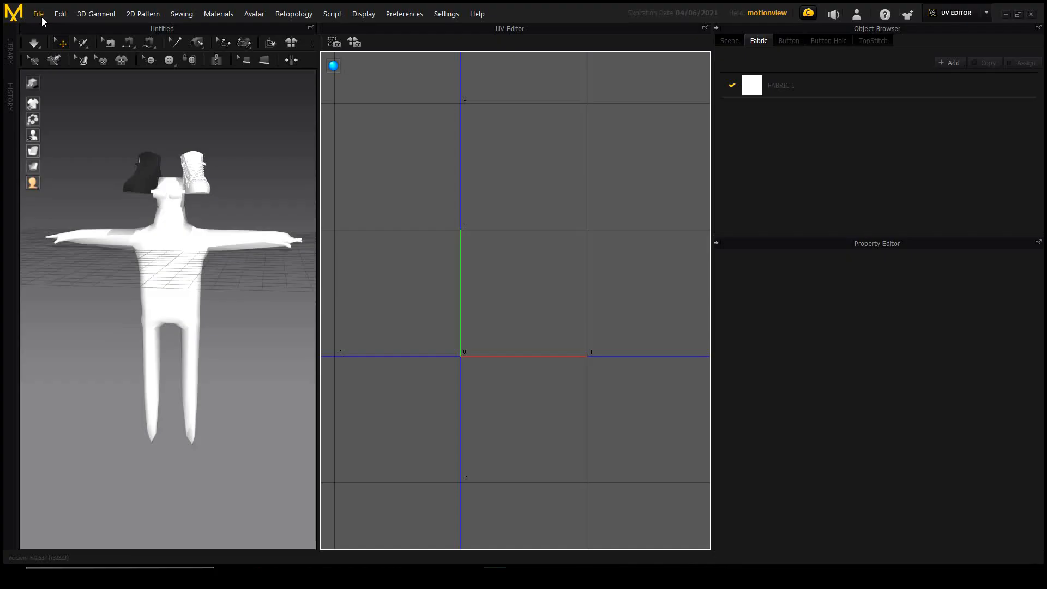
Import the avatar via File and prepare the t-shirt patterns in the 2D Pattern window.
left_click(39, 13)
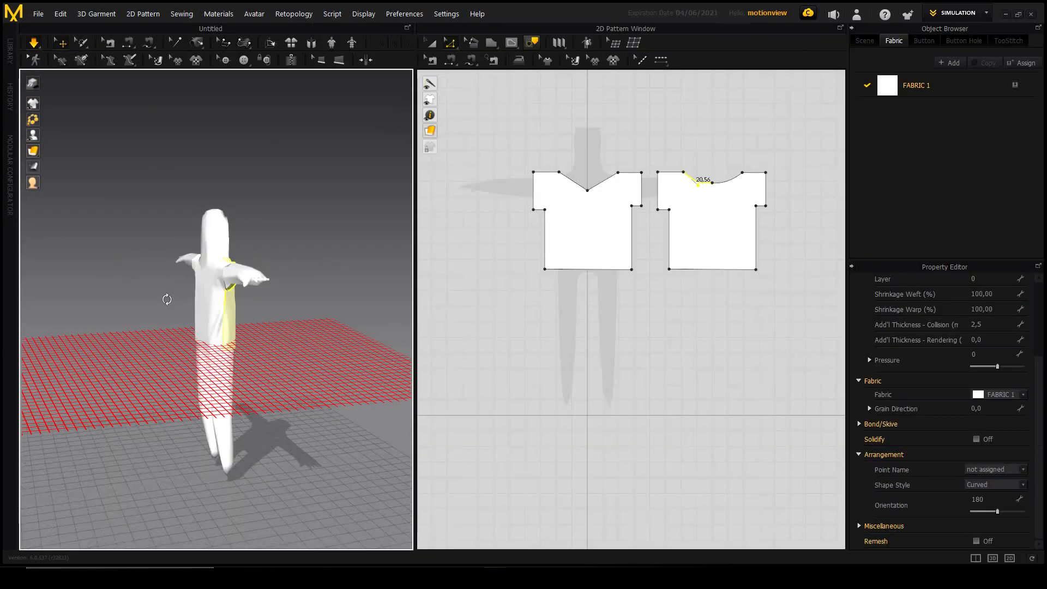
left_click(986, 13)
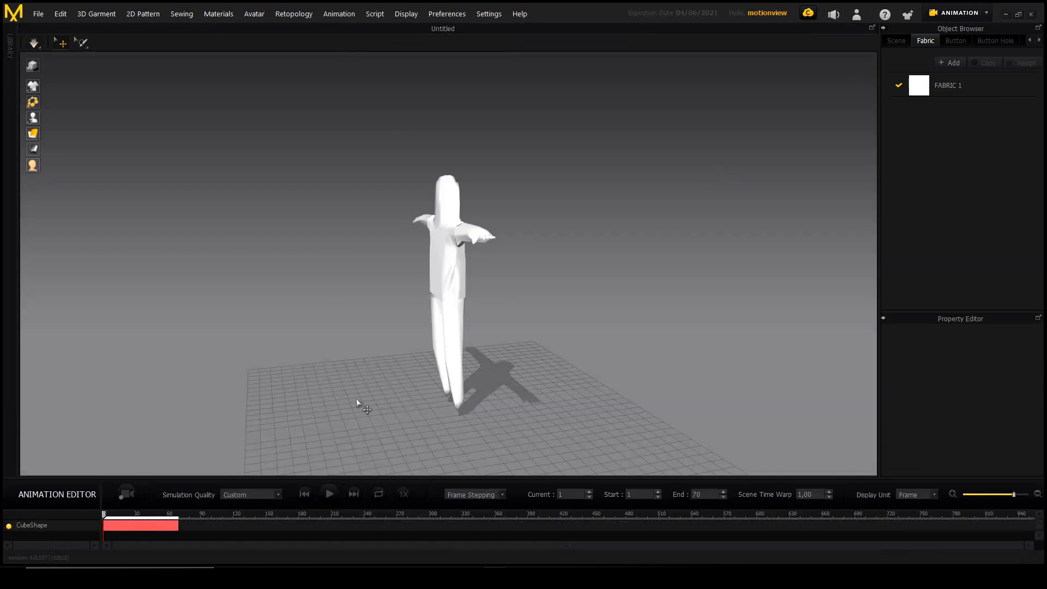
left_click(984, 13)
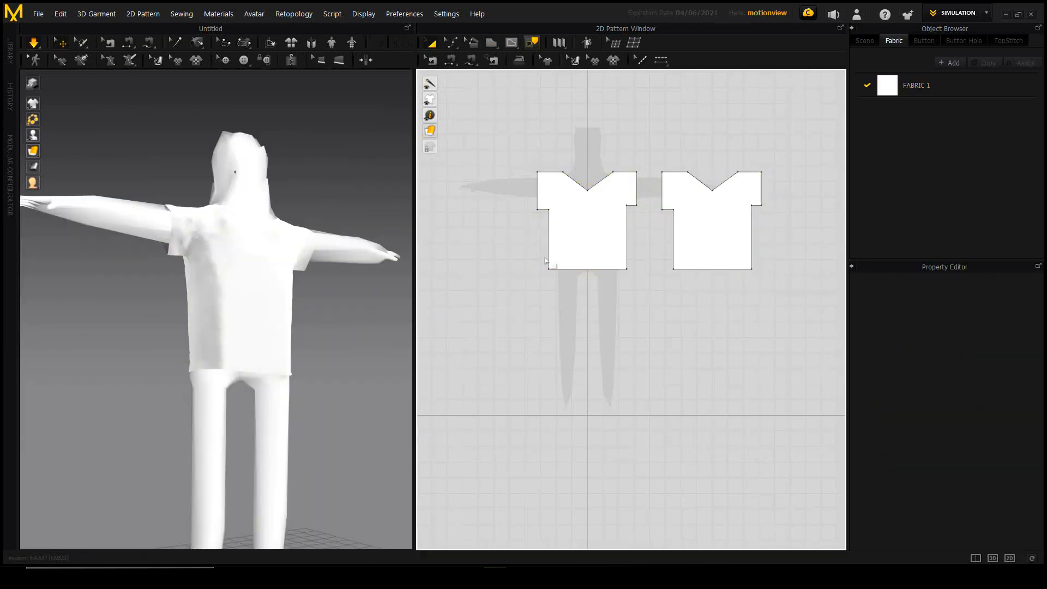
Switch Marvelous Designer to ANIMATION mode and simulate the draped shirt.
left_click(987, 13)
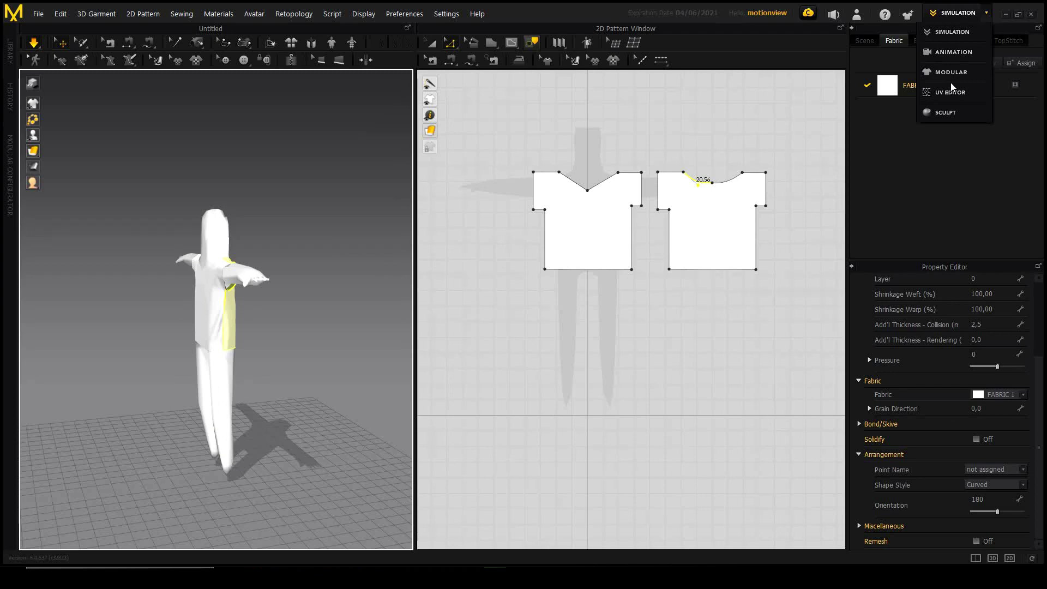
left_click(953, 52)
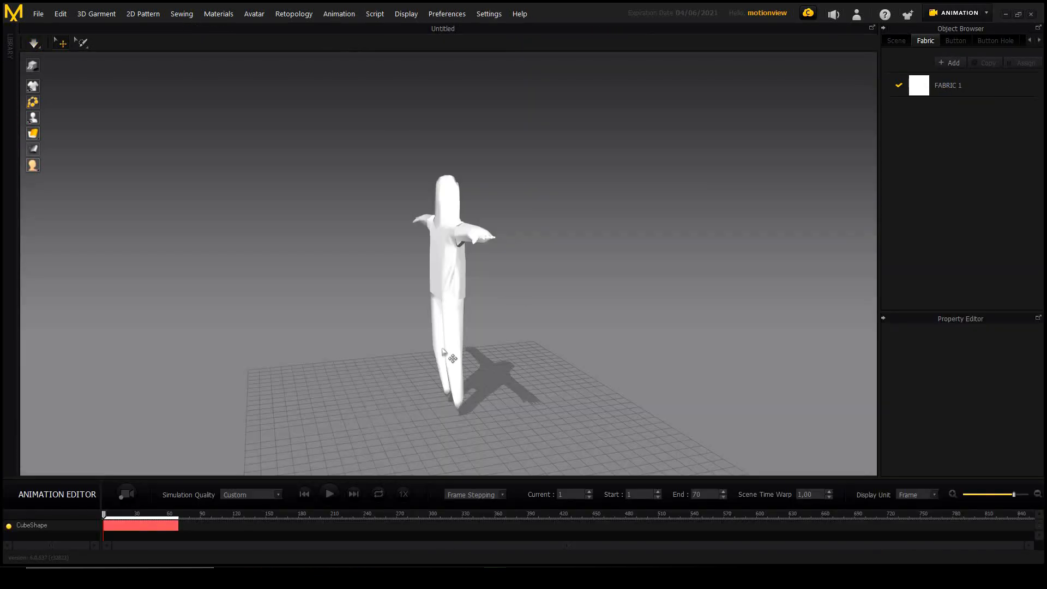
left_click(329, 495)
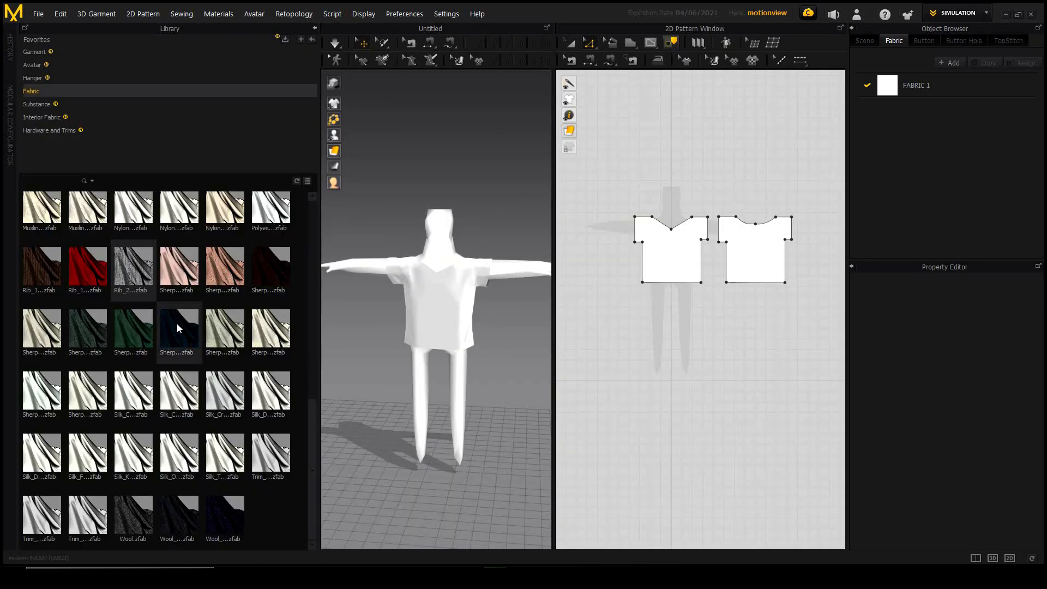
Apply the Rib_2X2_468gsm fabric to the shirt pieces, switch to UV EDITOR and export as Alembic (OGAWA).
left_click_drag(178, 327, 305, 296)
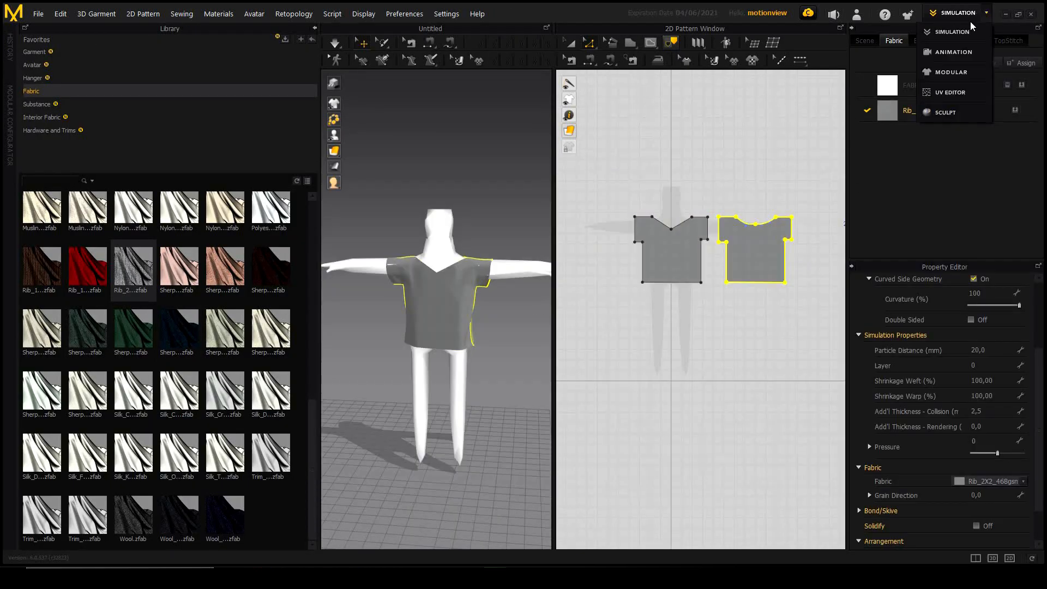
left_click(950, 92)
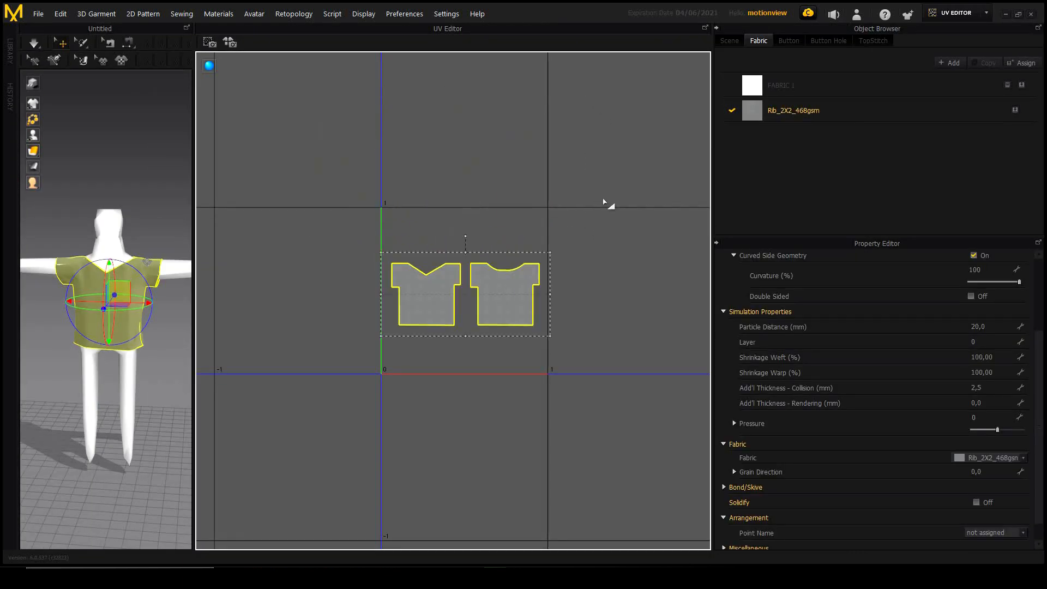
left_click(230, 42)
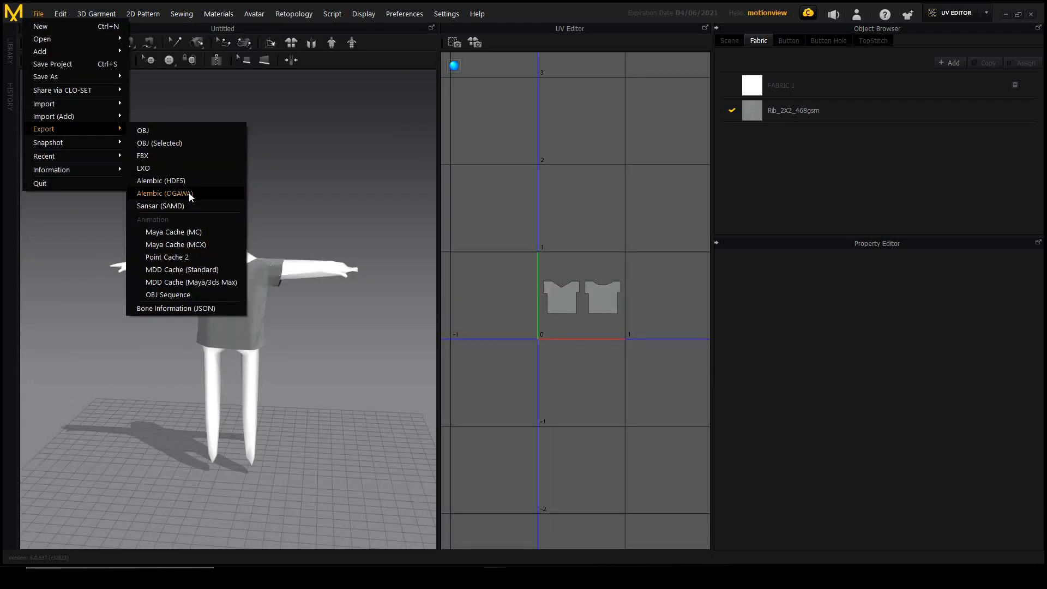
left_click(163, 193)
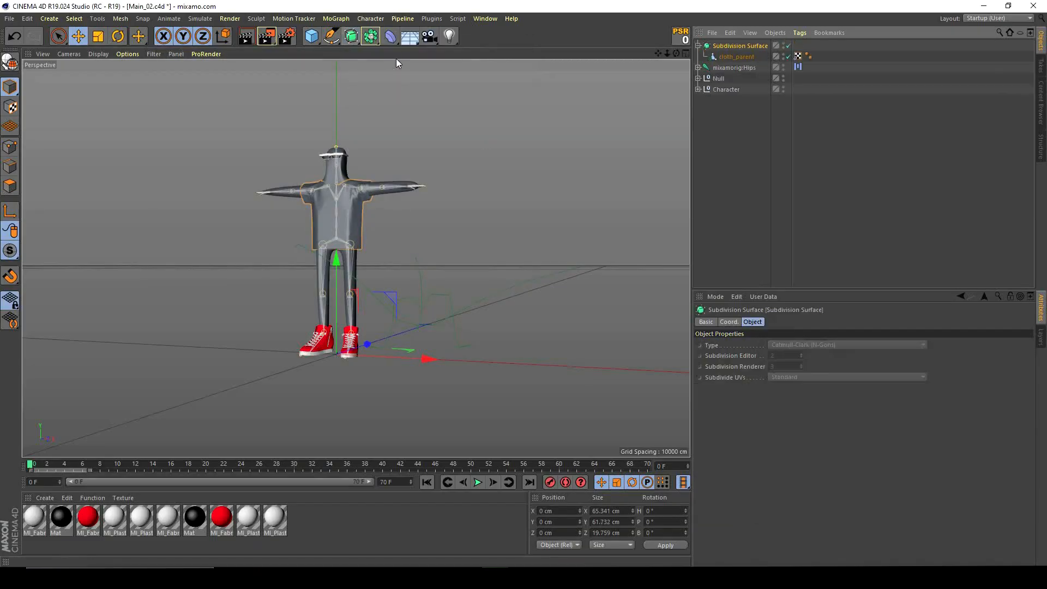
Load Texture_Diffuse.png into the shirt material's Color slot and render the textured character preview.
left_click(37, 521)
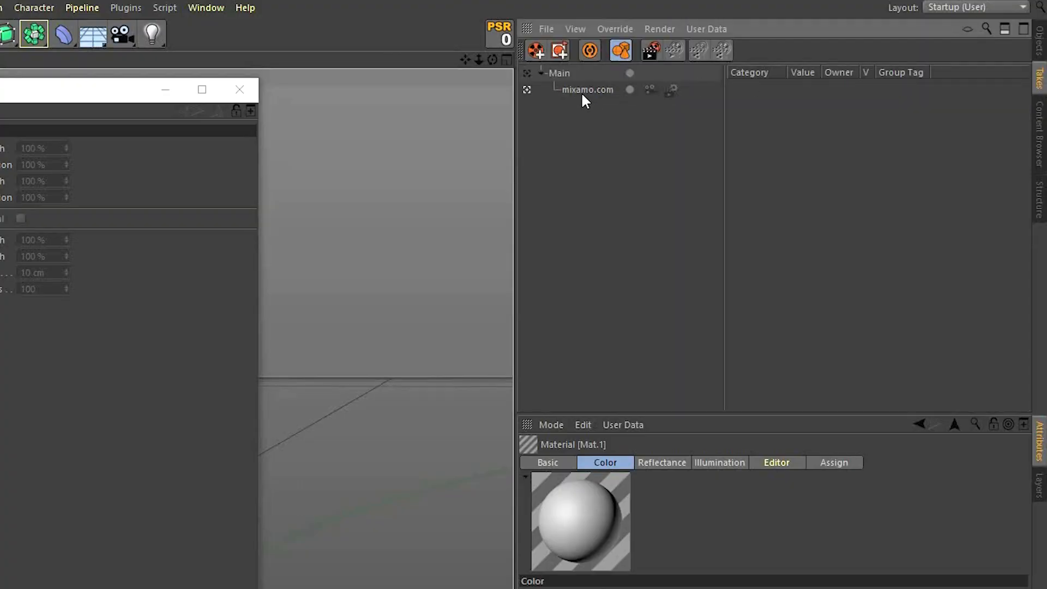
left_click(546, 28)
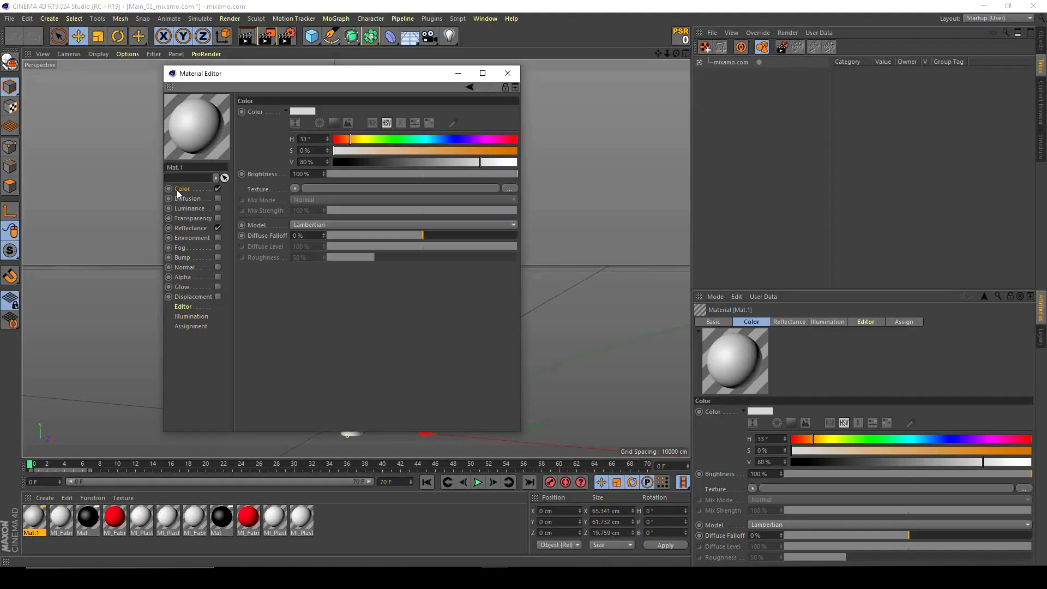
left_click(190, 227)
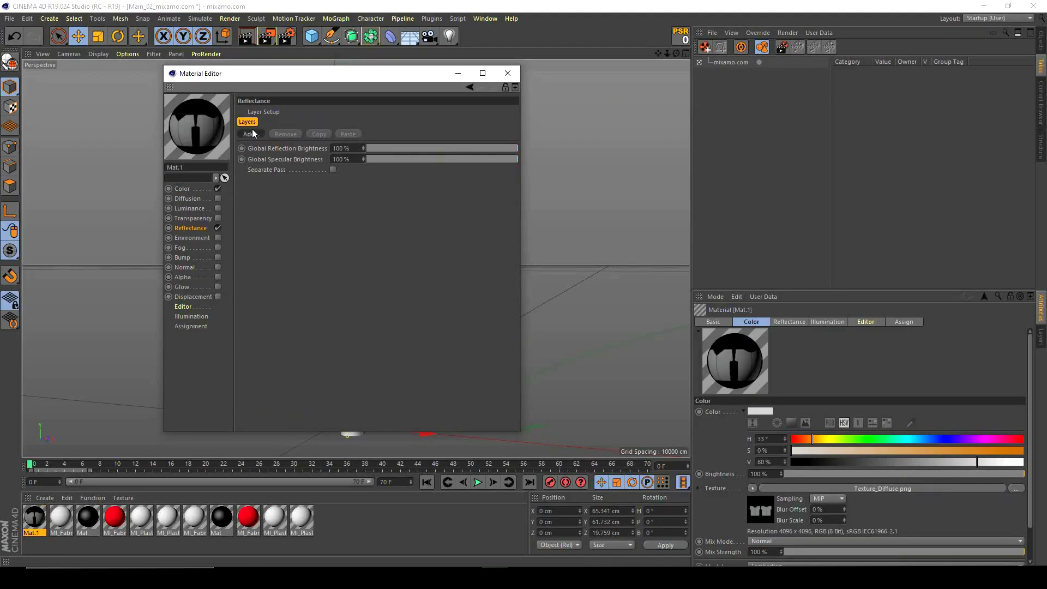
left_click(509, 73)
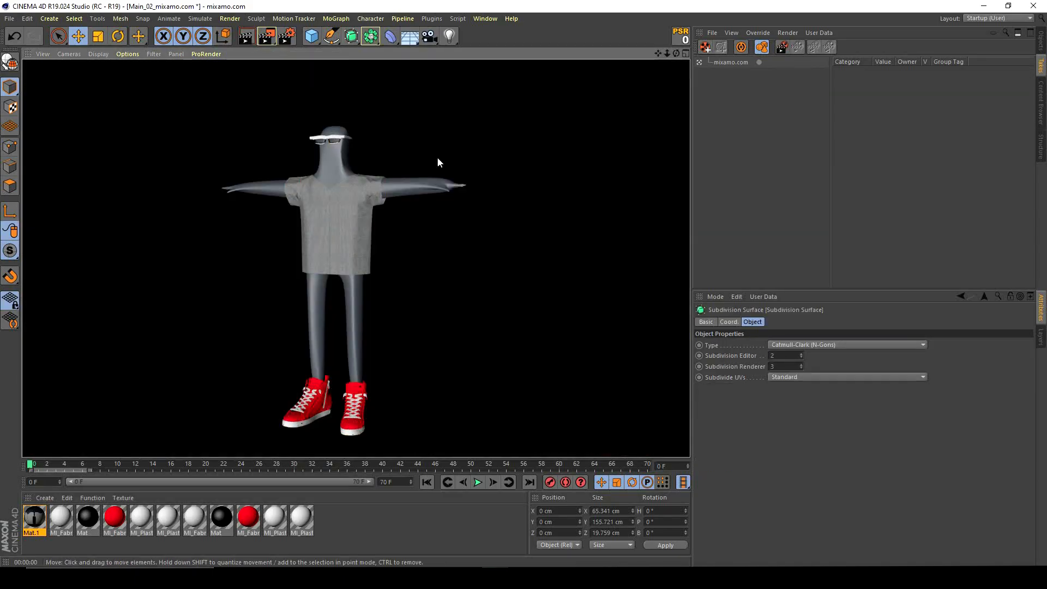